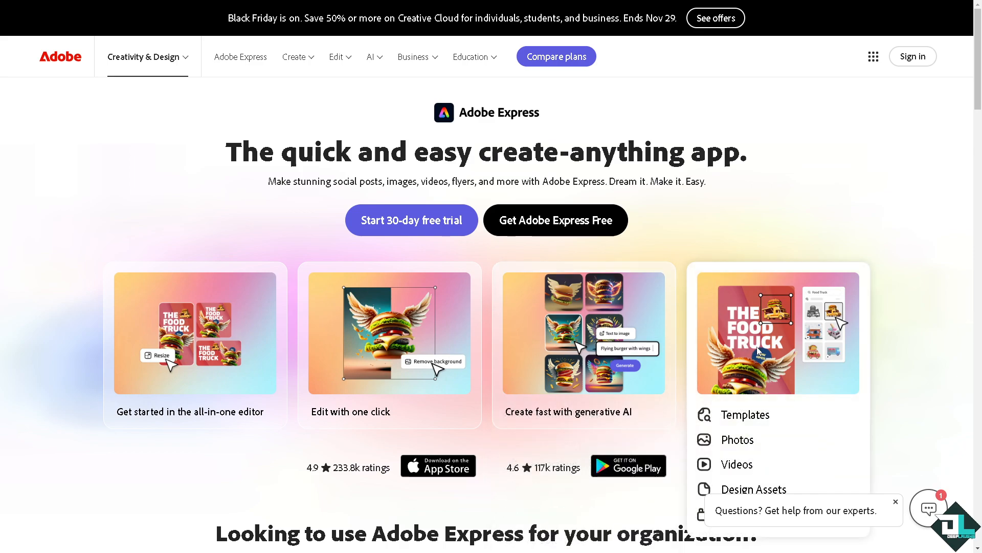
{"action": "mouse_move", "coordinate": [758, 349]}
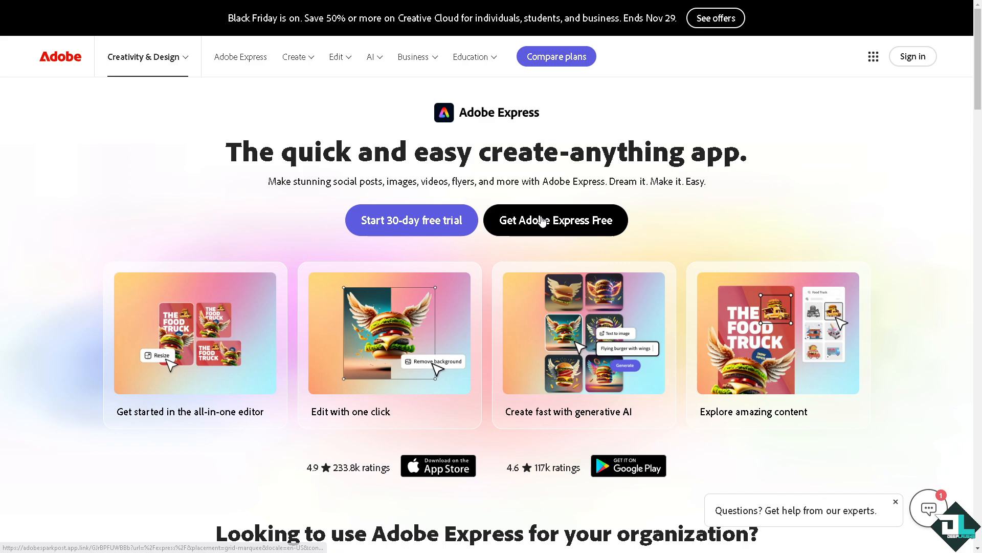
Step: Start with the free version of Adobe Express to reach the sign-in page
{"action": "left_click", "coordinate": [554, 220]}
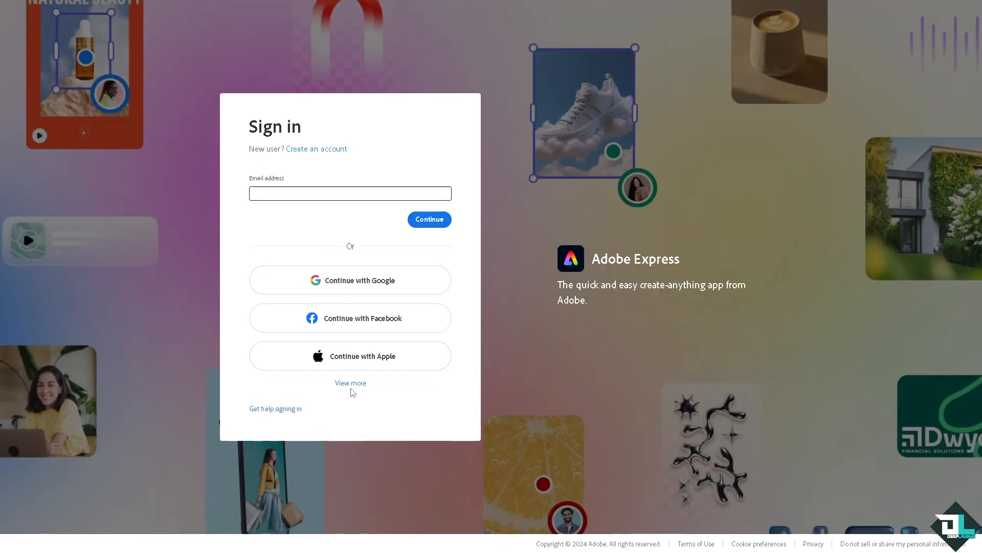
Step: Sign in with a Google account from the expanded sign-in options
{"action": "left_click", "coordinate": [350, 382]}
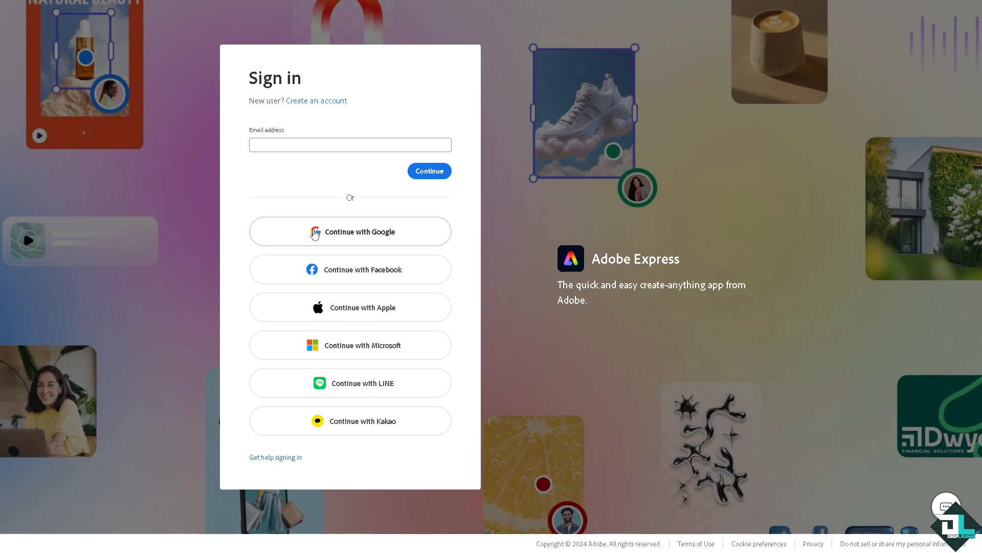
{"action": "left_click", "coordinate": [316, 102]}
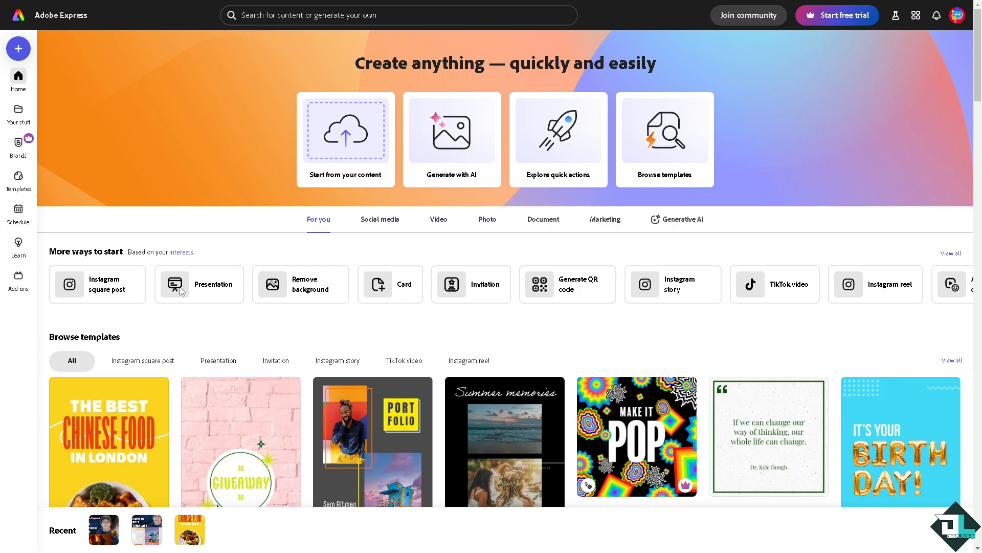
{"action": "mouse_move", "coordinate": [219, 327]}
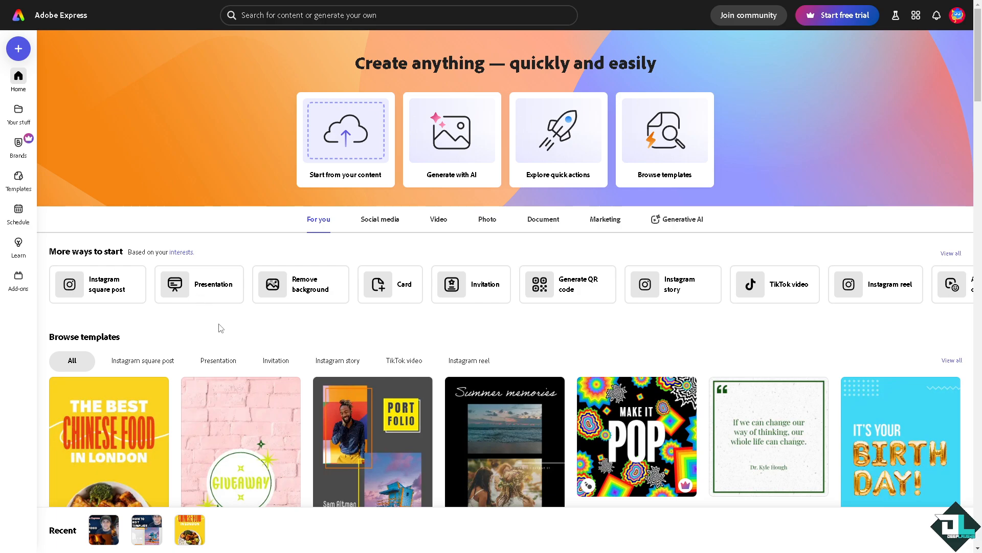
{"action": "mouse_move", "coordinate": [18, 178]}
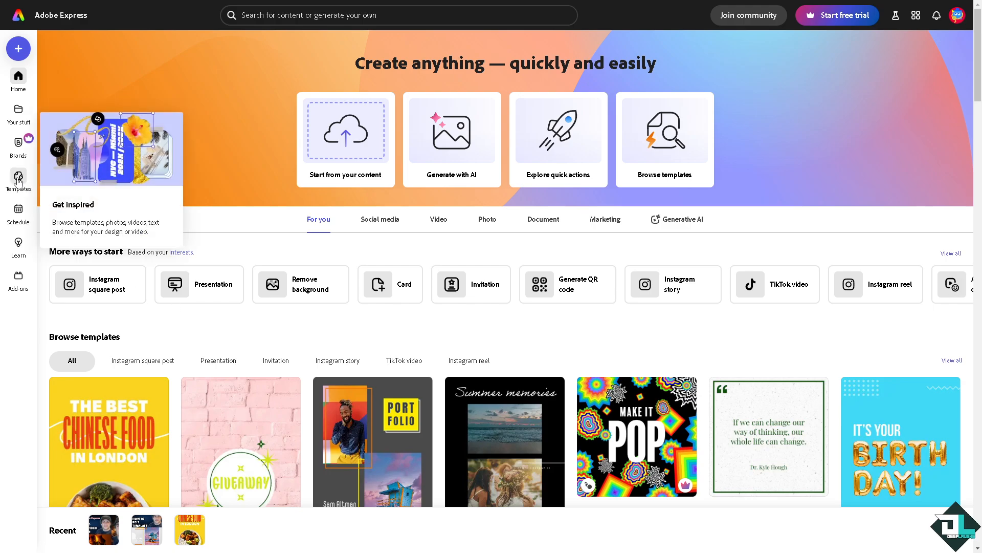
Step: Browse the template library briefly, then return to the home page
{"action": "left_click", "coordinate": [19, 182]}
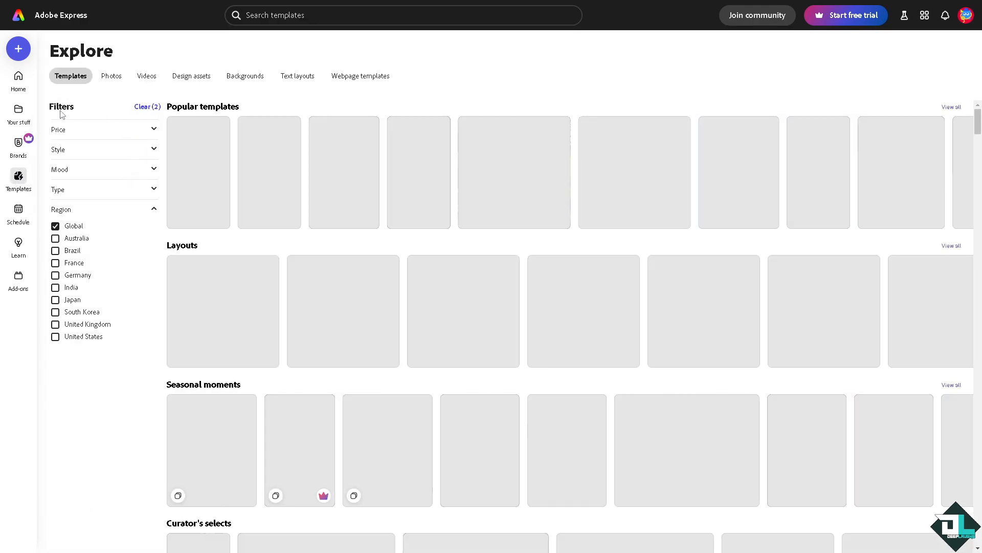
{"action": "left_click", "coordinate": [19, 77]}
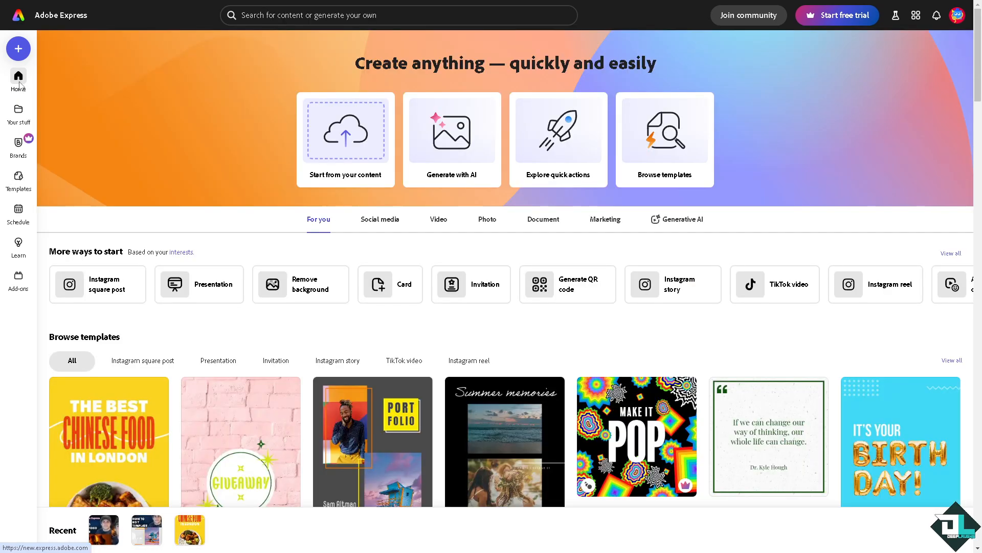
{"action": "mouse_move", "coordinate": [20, 83]}
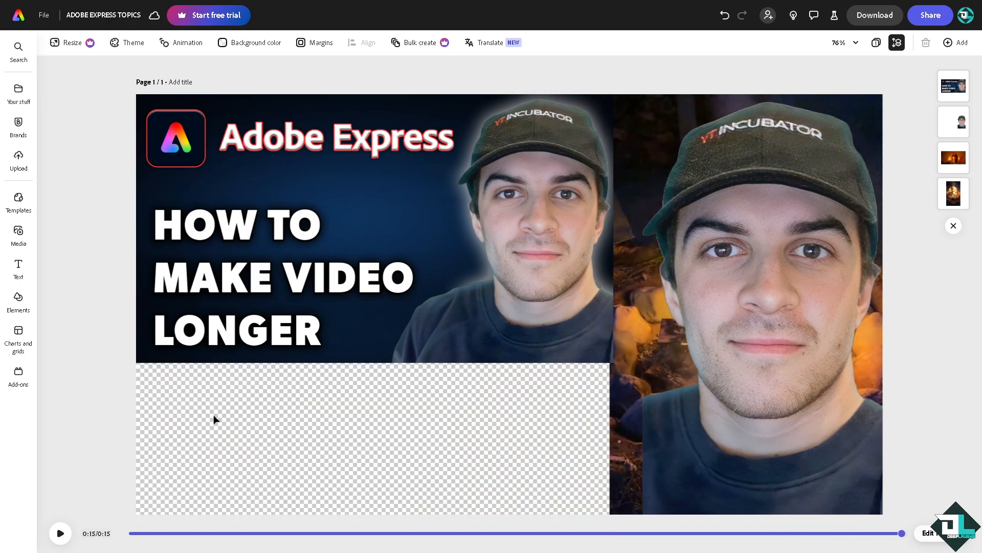
Step: Play the 15-second preview, then select the orange-lit woman clip to show its settings
{"action": "left_click", "coordinate": [59, 533]}
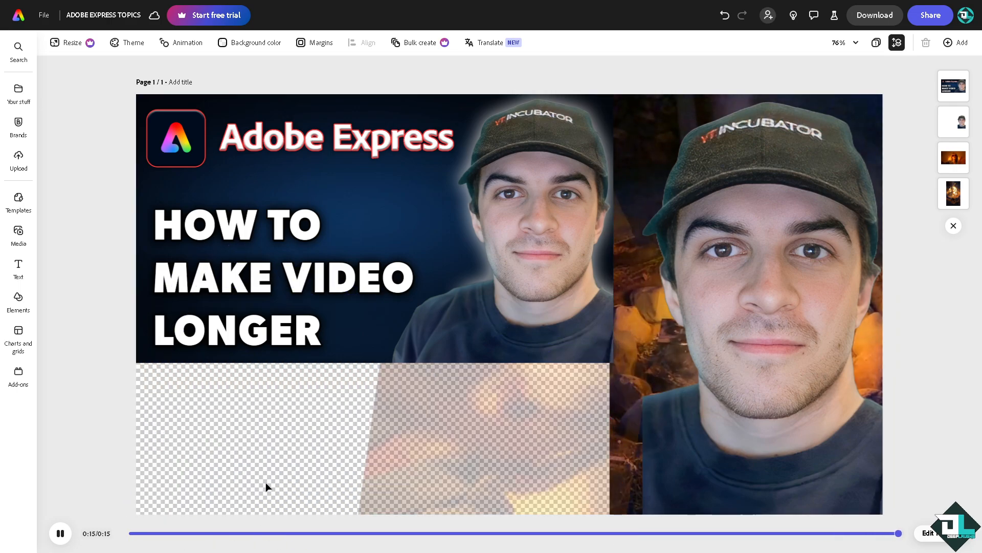
{"action": "left_click", "coordinate": [61, 534]}
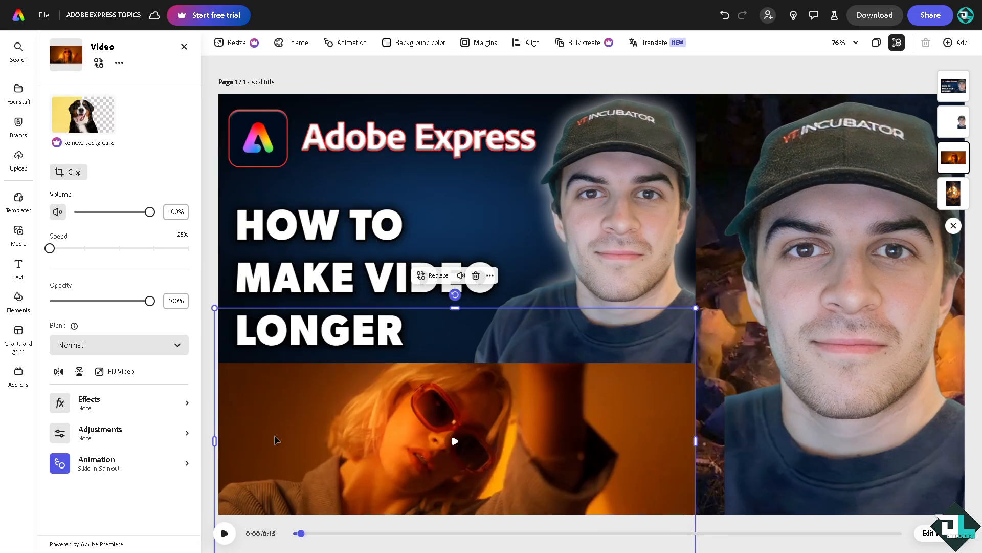
Step: Add a second page to the project from the Add new page menu
{"action": "left_click", "coordinate": [956, 42]}
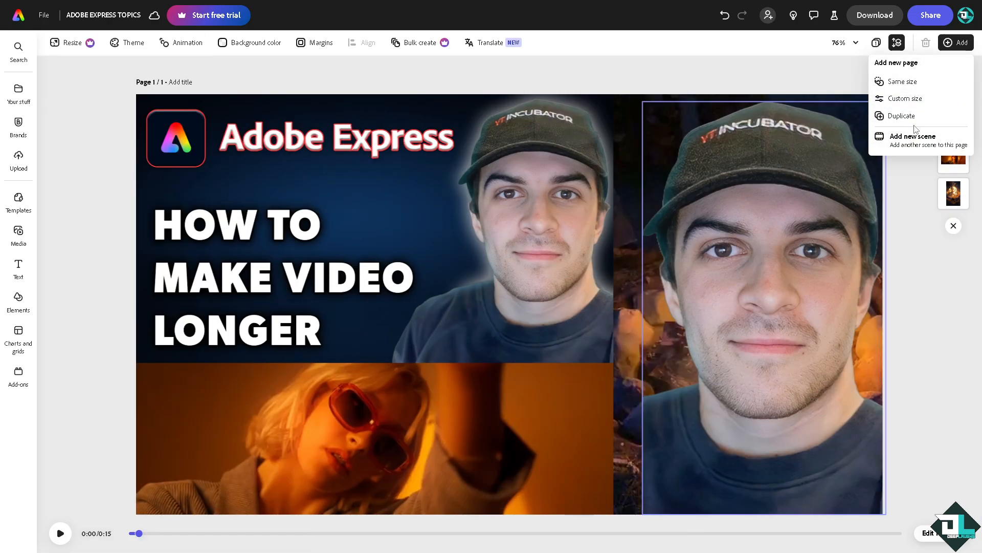
{"action": "mouse_move", "coordinate": [906, 98]}
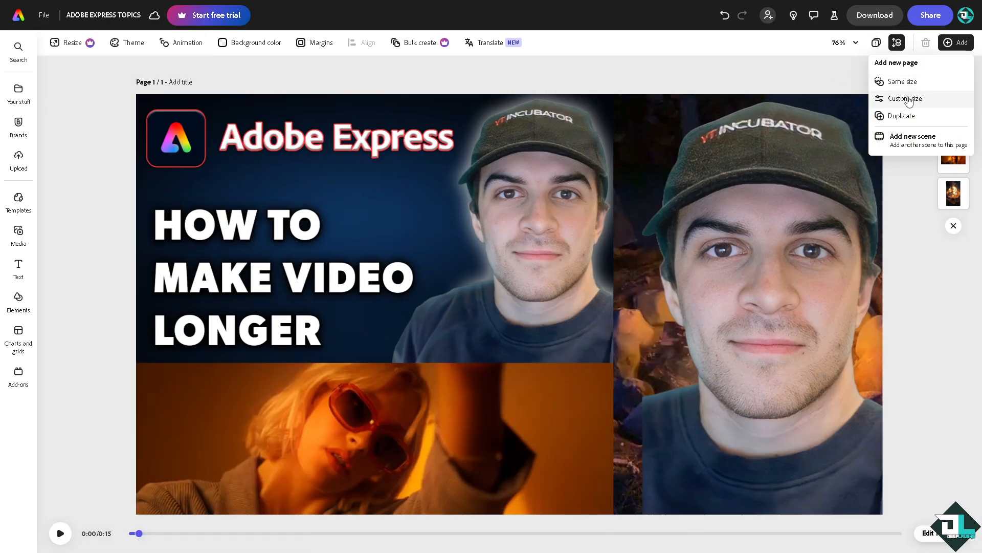
{"action": "left_click", "coordinate": [900, 115]}
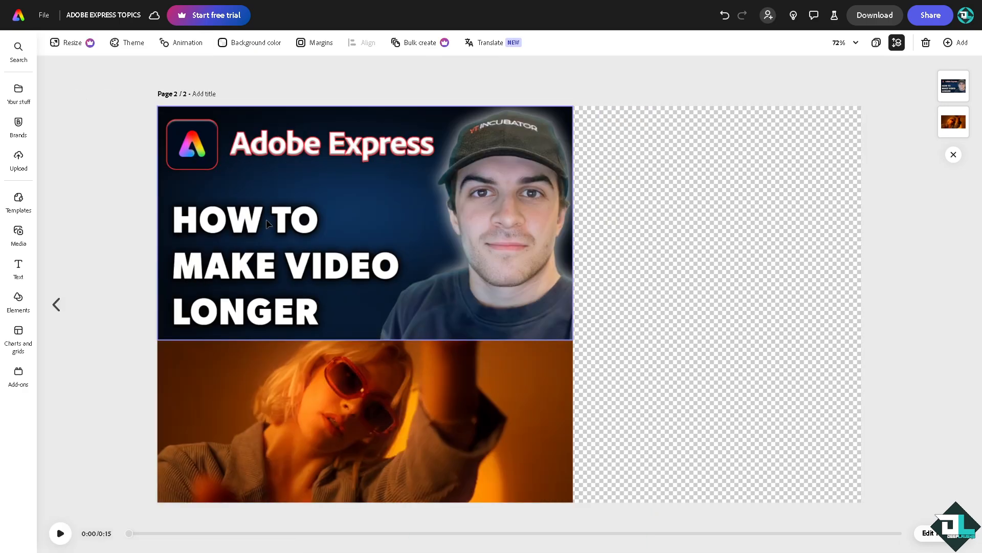
Step: Show the timeline for page 2 and play back its 34-second contents
{"action": "left_click", "coordinate": [366, 421]}
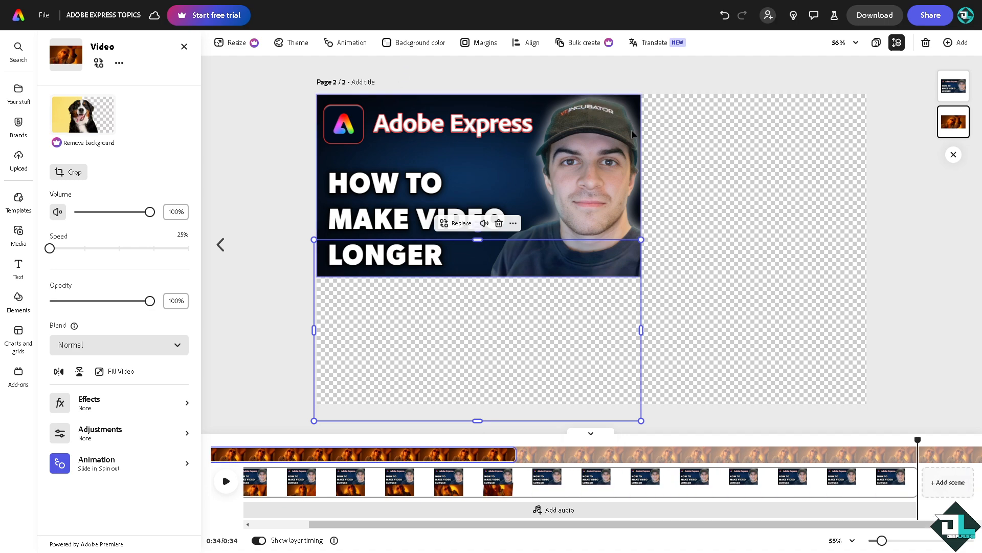
{"action": "mouse_move", "coordinate": [223, 501]}
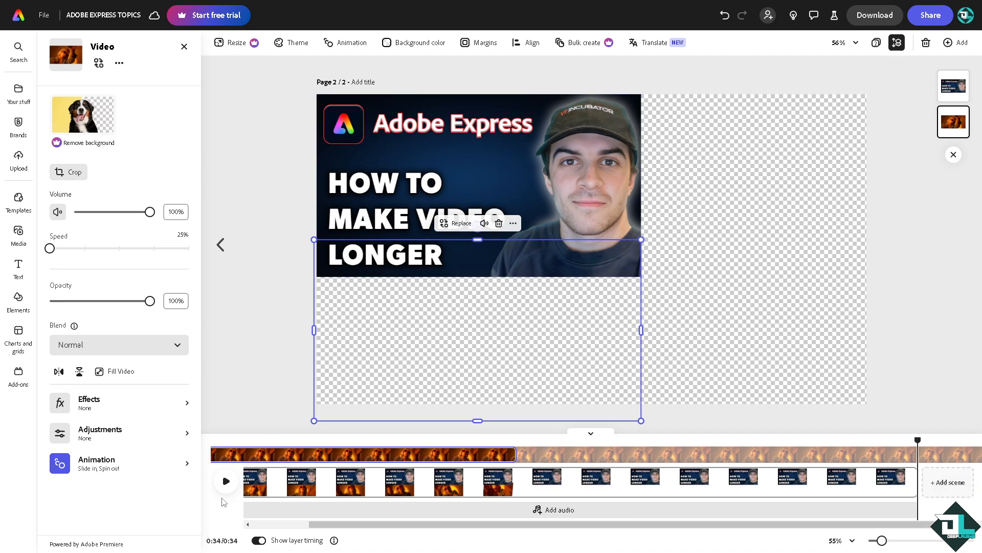
{"action": "left_click", "coordinate": [225, 481]}
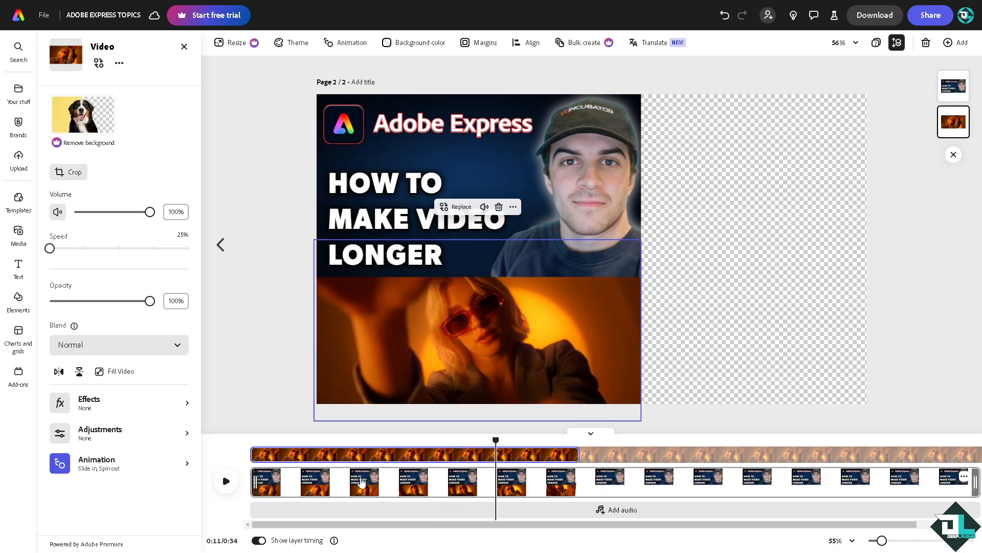
Step: Append a blank 5-second scene after the first one in the timeline
{"action": "left_click", "coordinate": [478, 339]}
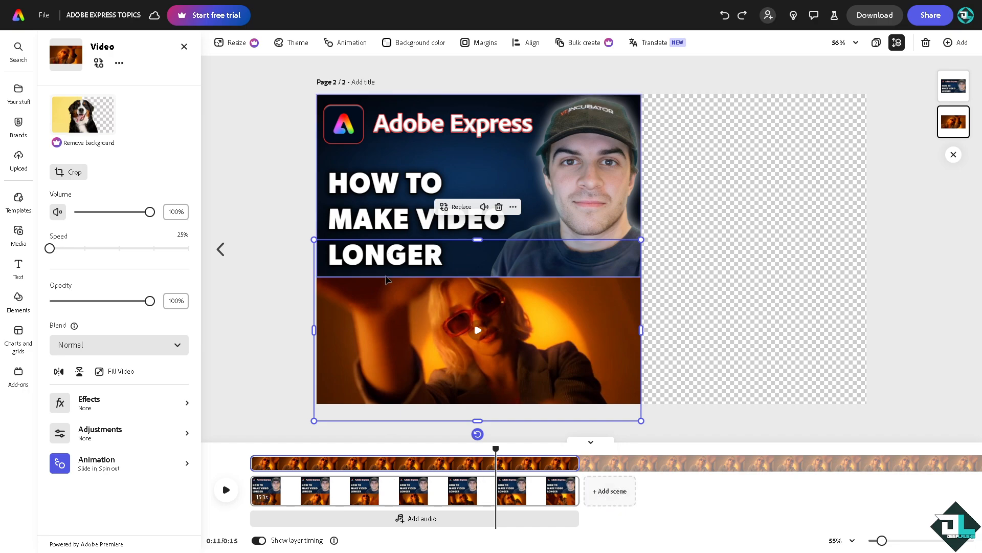
{"action": "mouse_move", "coordinate": [608, 490]}
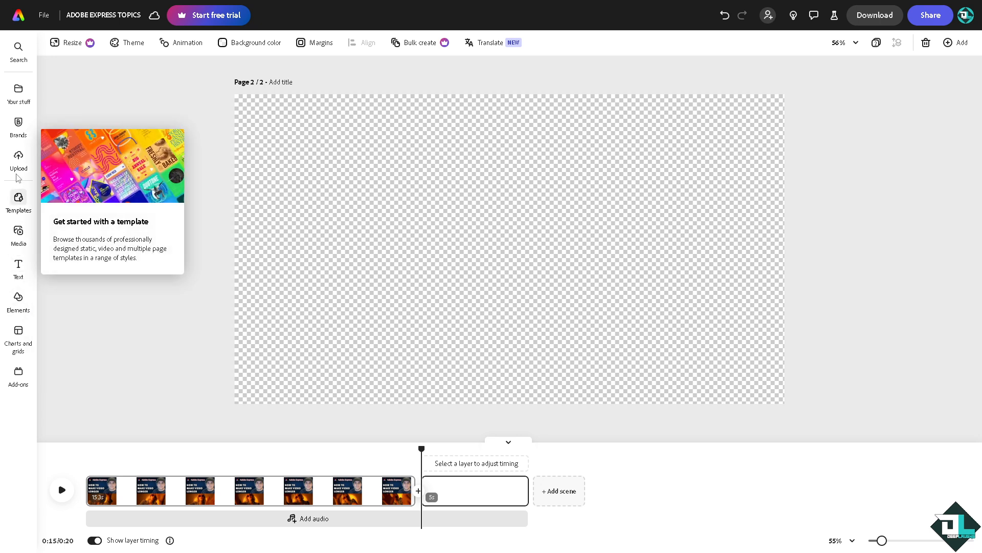
Step: Place the dinner-table clip from recently used media into the new scene and preview it
{"action": "left_click", "coordinate": [19, 235]}
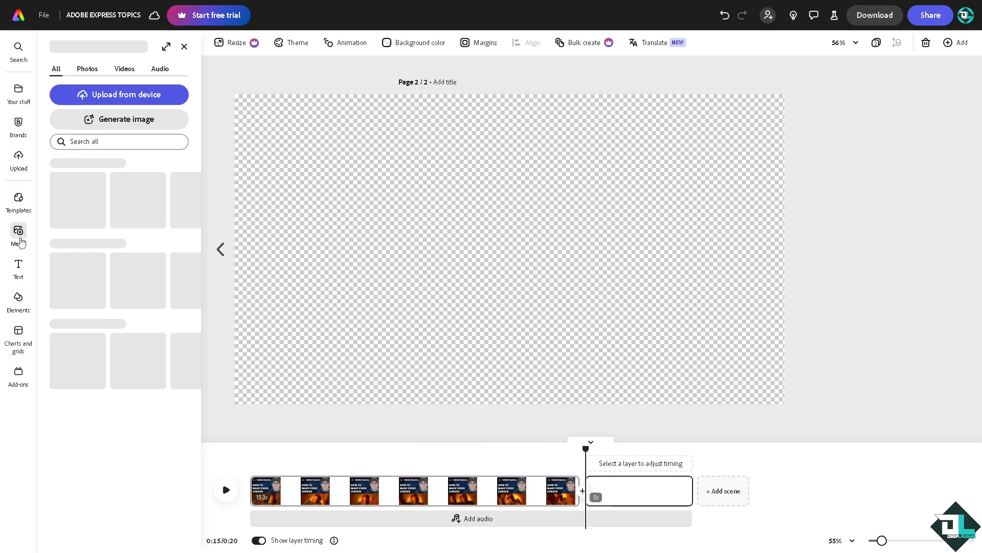
{"action": "left_click", "coordinate": [19, 234]}
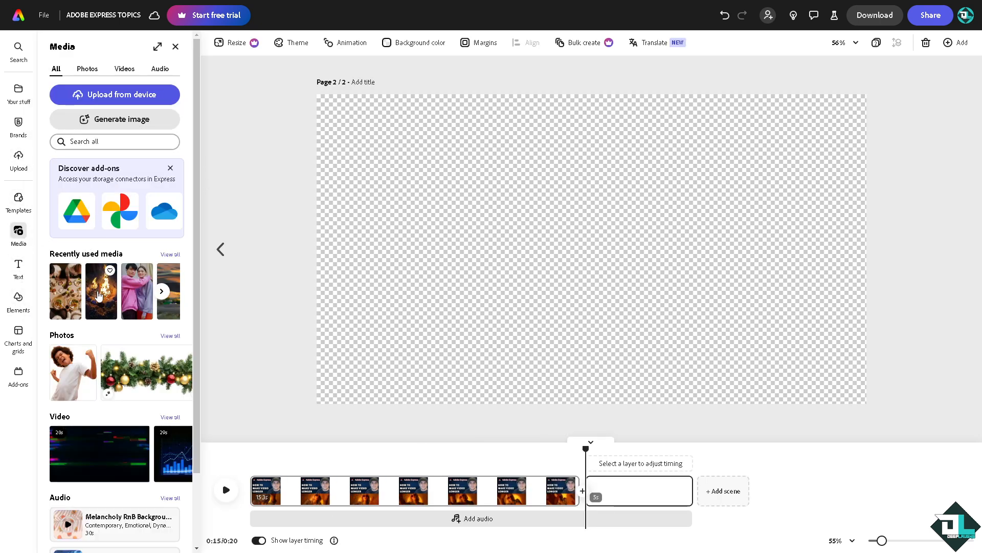
{"action": "left_click", "coordinate": [66, 291]}
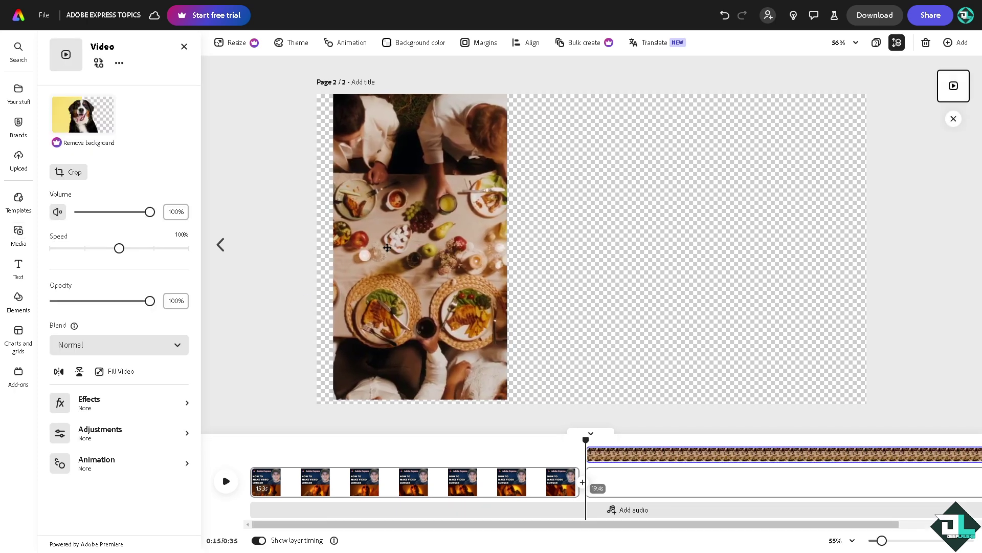
{"action": "left_click", "coordinate": [419, 245]}
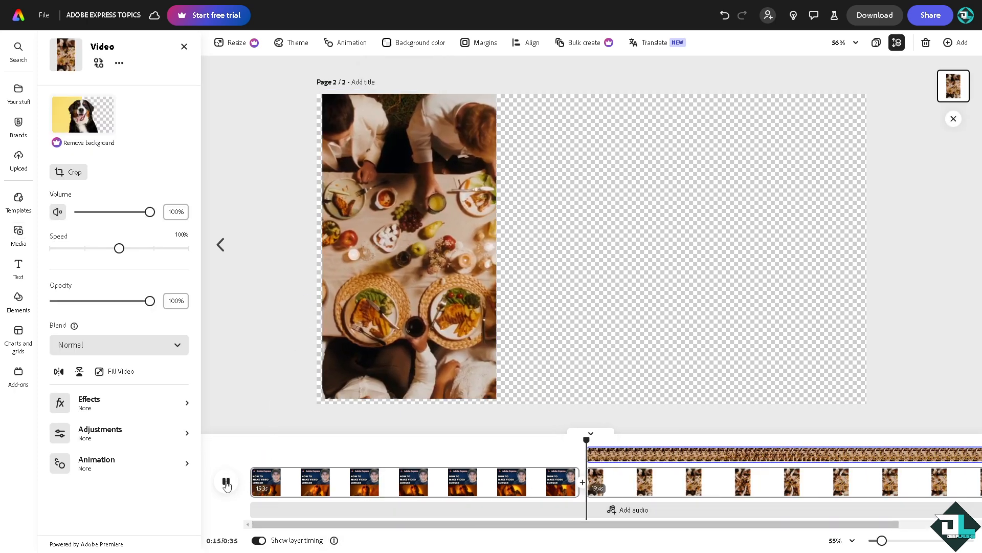
{"action": "left_click", "coordinate": [225, 481]}
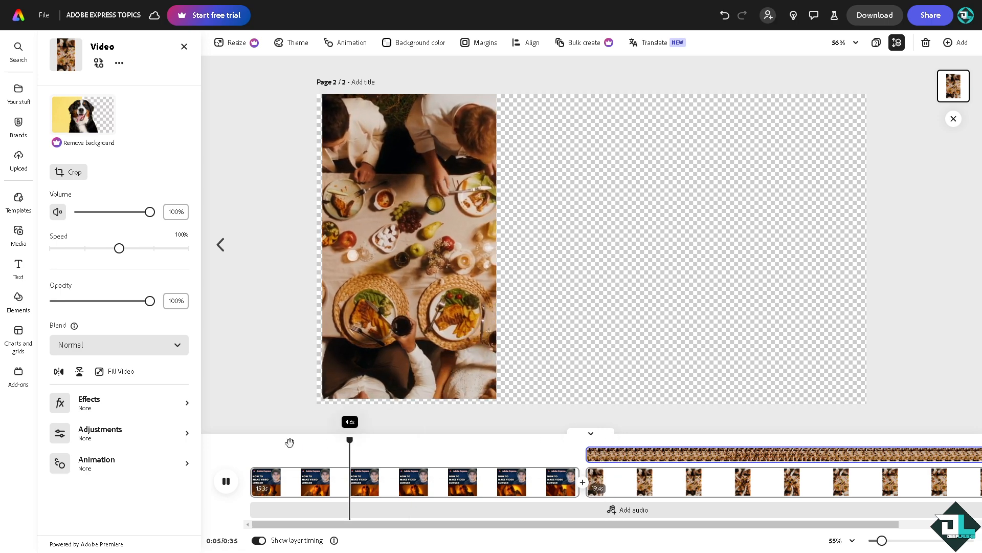
{"action": "left_click", "coordinate": [19, 236]}
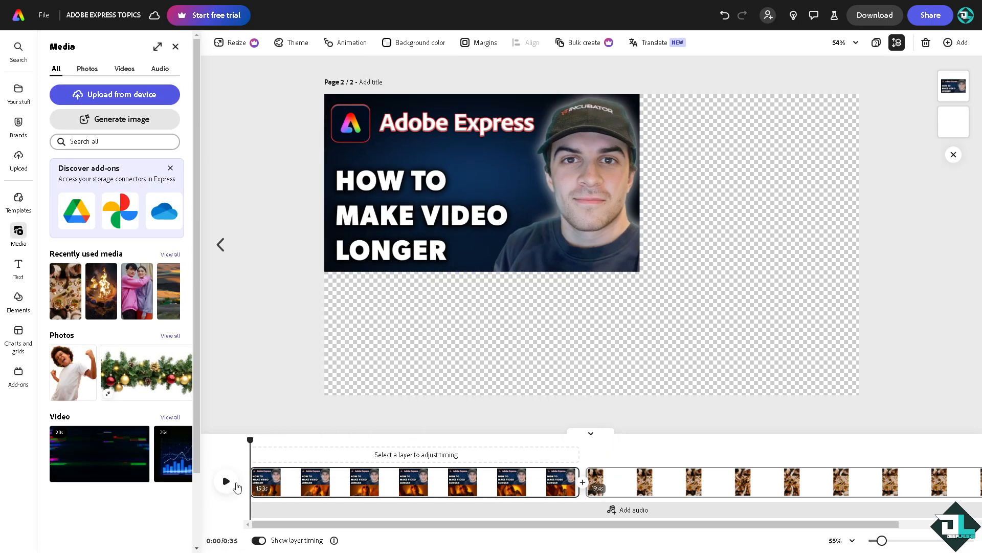
Step: Play the full 35-second video, close the Media panel, and resume playback from the start
{"action": "left_click", "coordinate": [225, 481]}
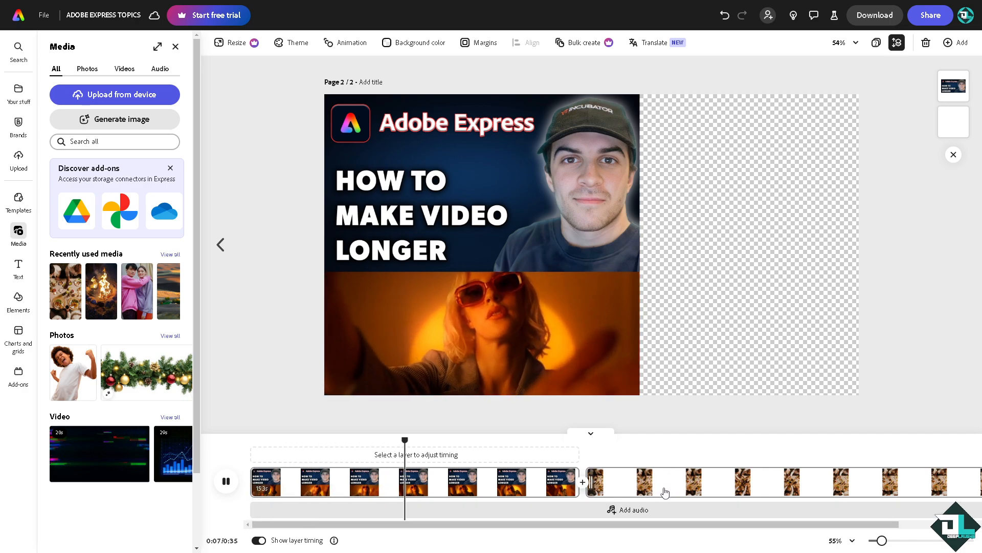
{"action": "left_click", "coordinate": [225, 481]}
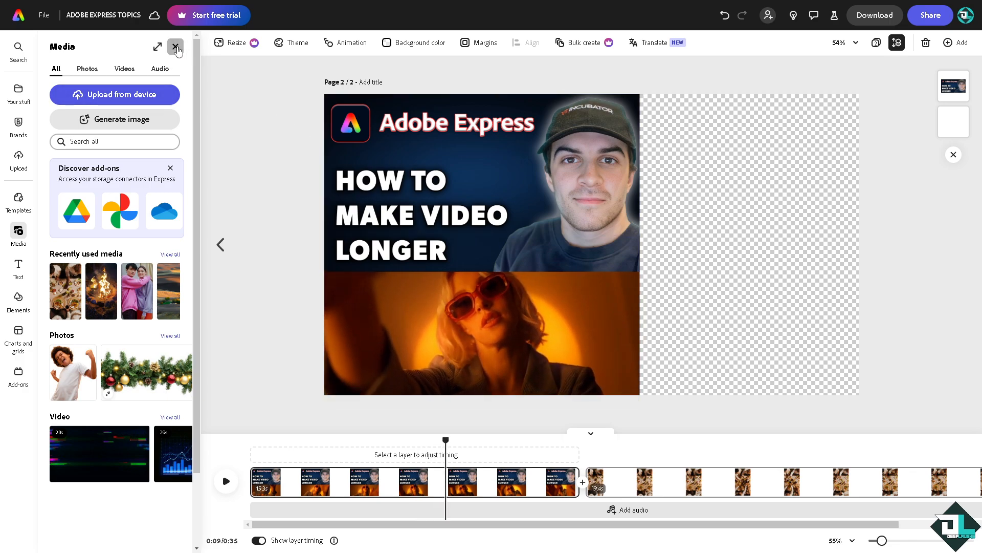
{"action": "left_click", "coordinate": [176, 47]}
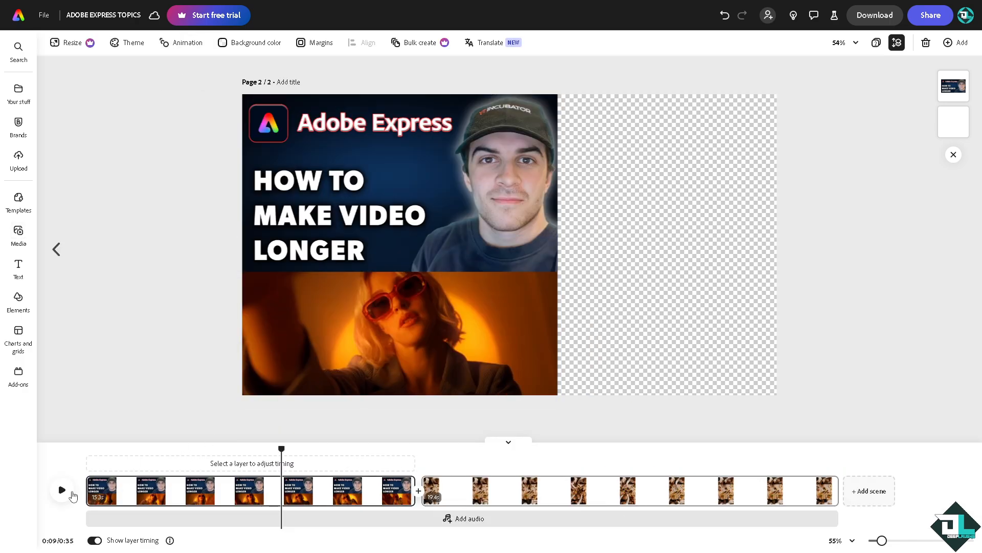
{"action": "left_click", "coordinate": [60, 489]}
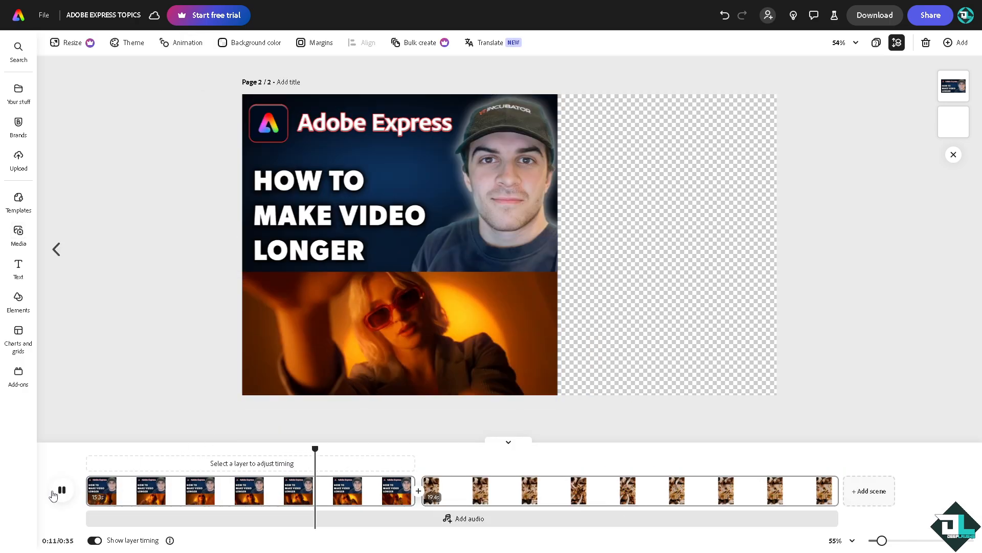
{"action": "left_click", "coordinate": [62, 490]}
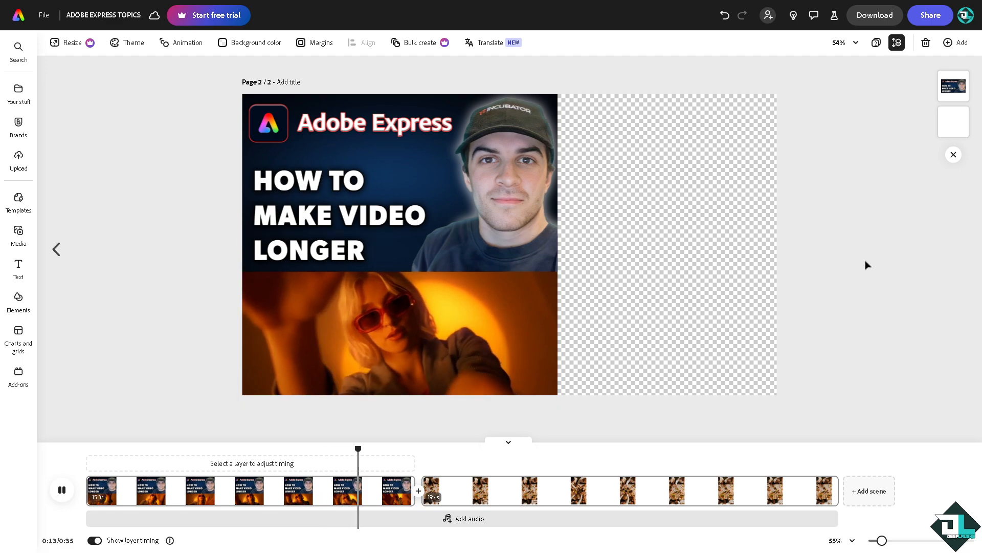